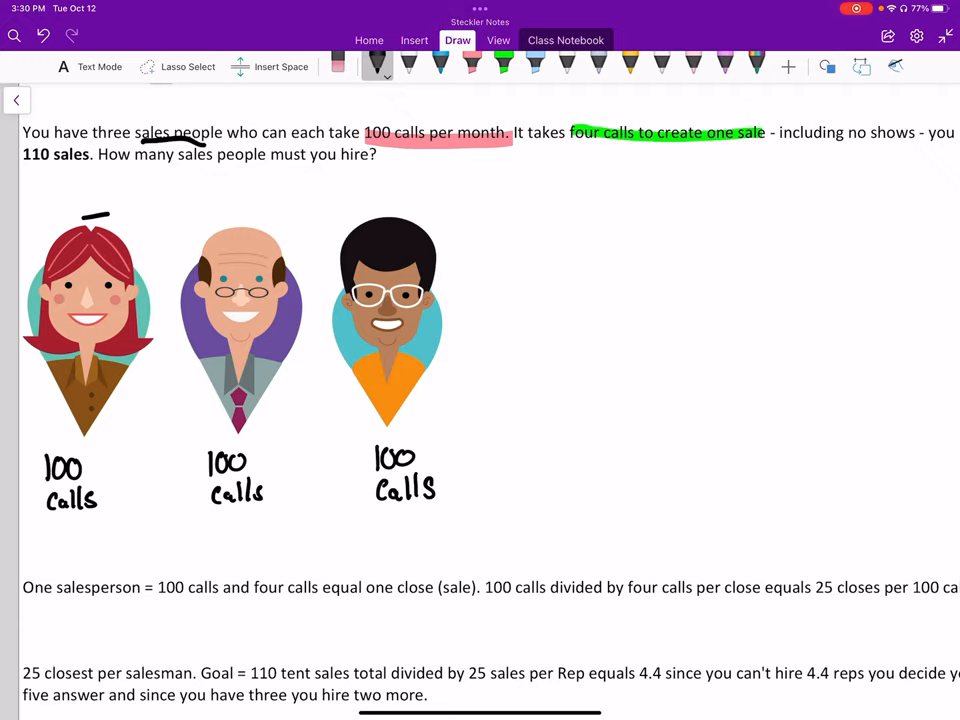
- Handwrite 100 + 100 + 100 calls = 300 calls/1 month = 1 sale/4 calls
left_click_drag(150, 482, 330, 482)
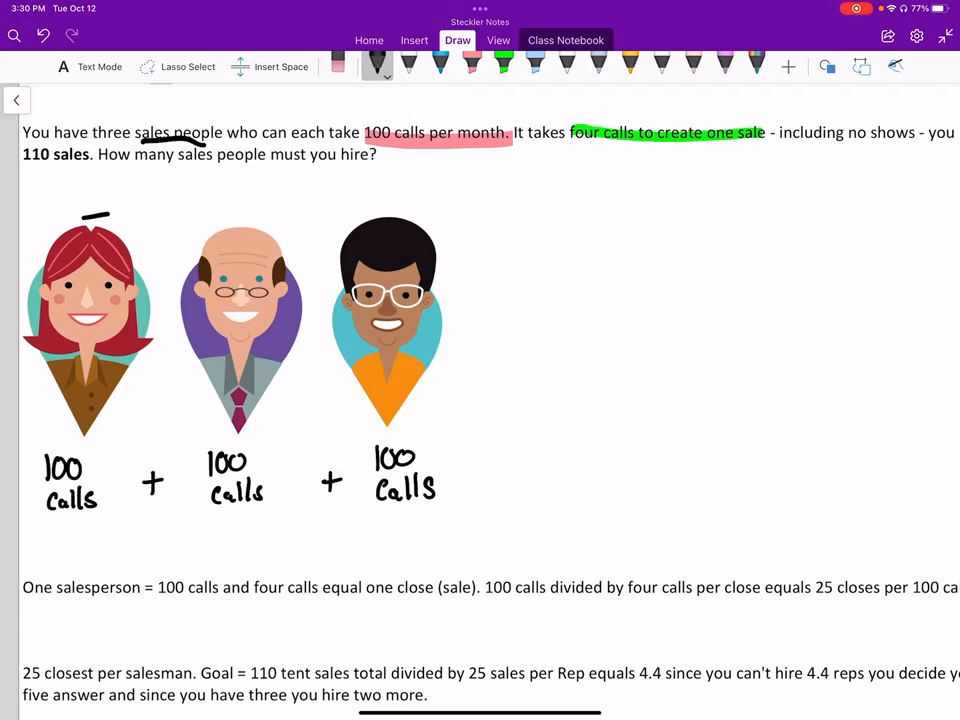
left_click_drag(476, 470, 490, 478)
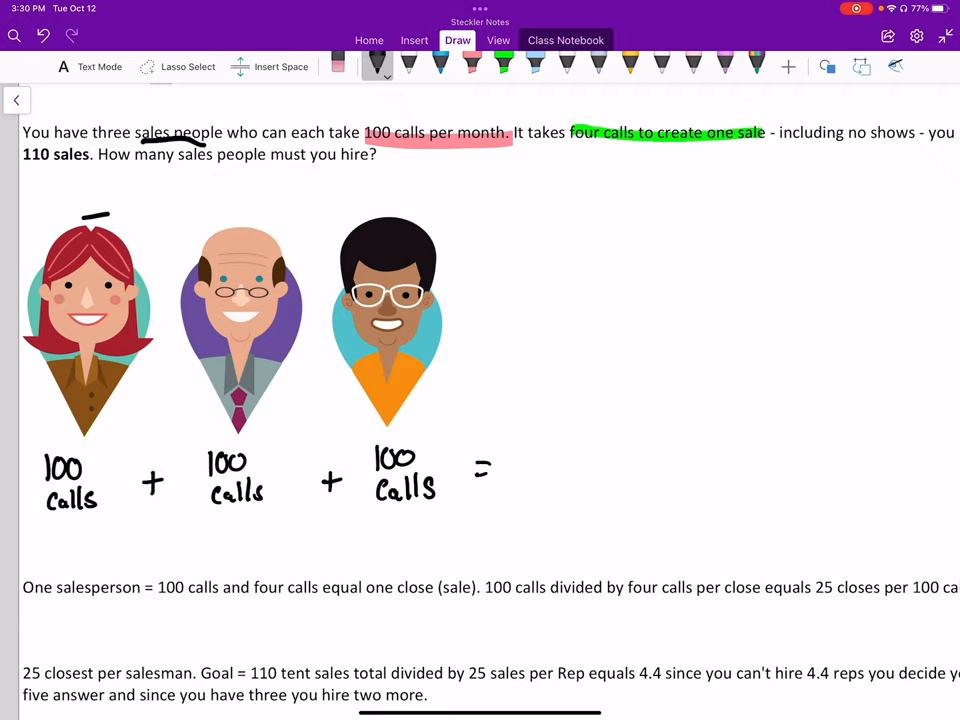
type("300")
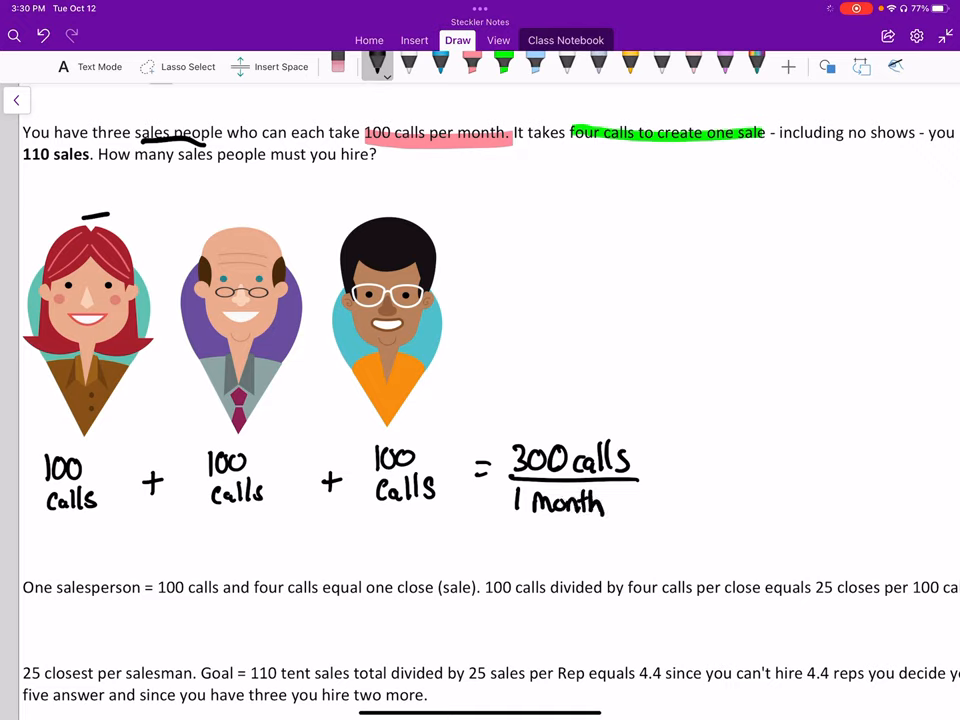
left_click_drag(660, 470, 688, 490)
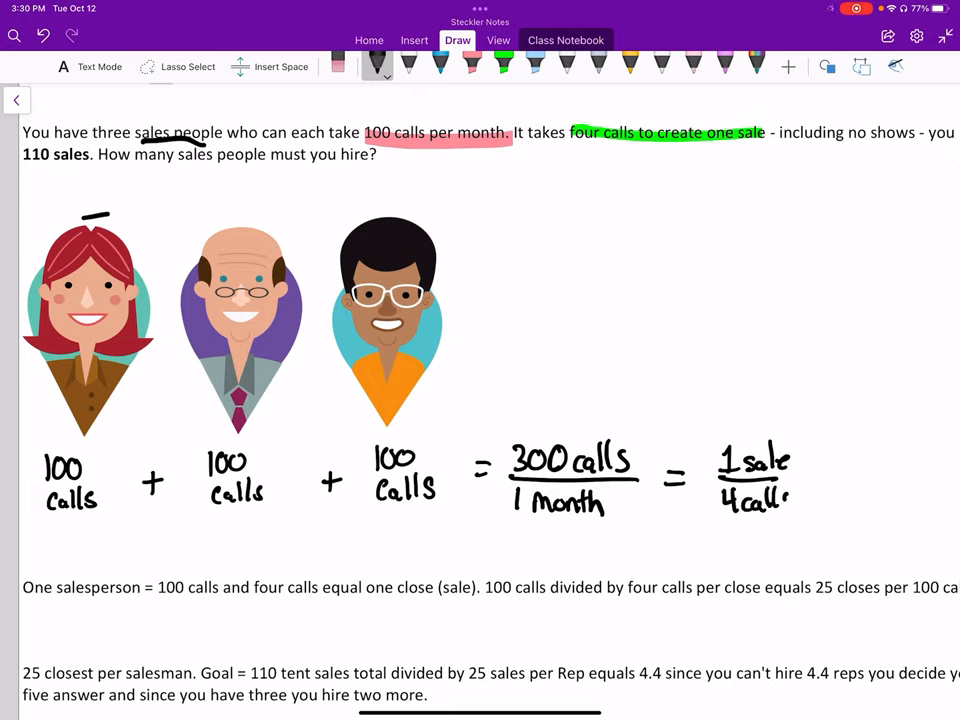
- Handwrite 300 calls / 4 = 75 sales, then begin /4 under each 100 calls
type("30")
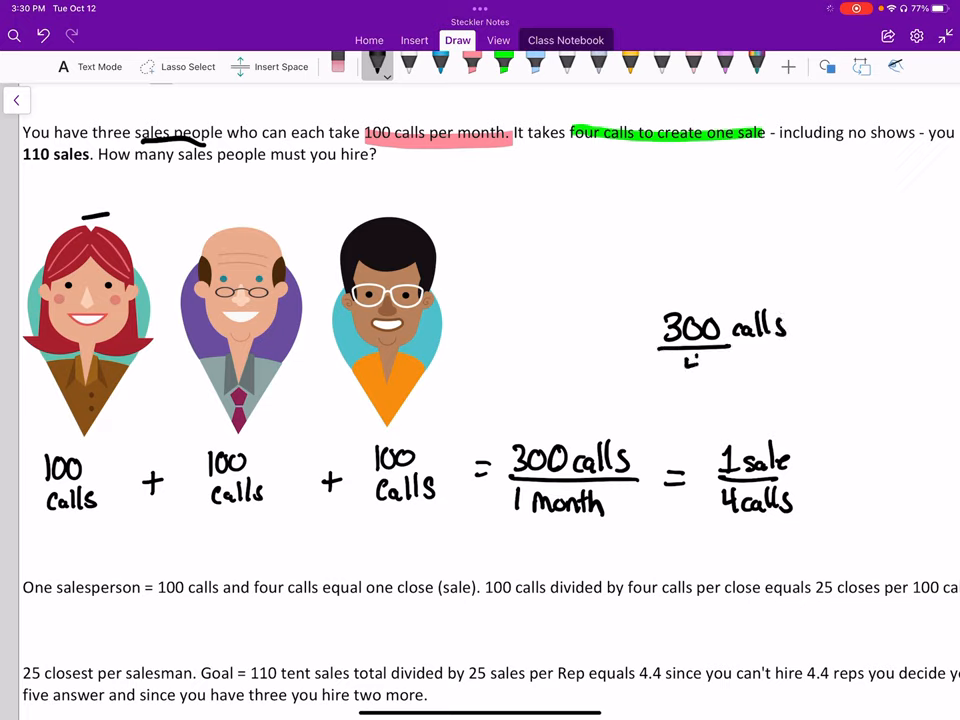
left_click_drag(690, 360, 816, 344)
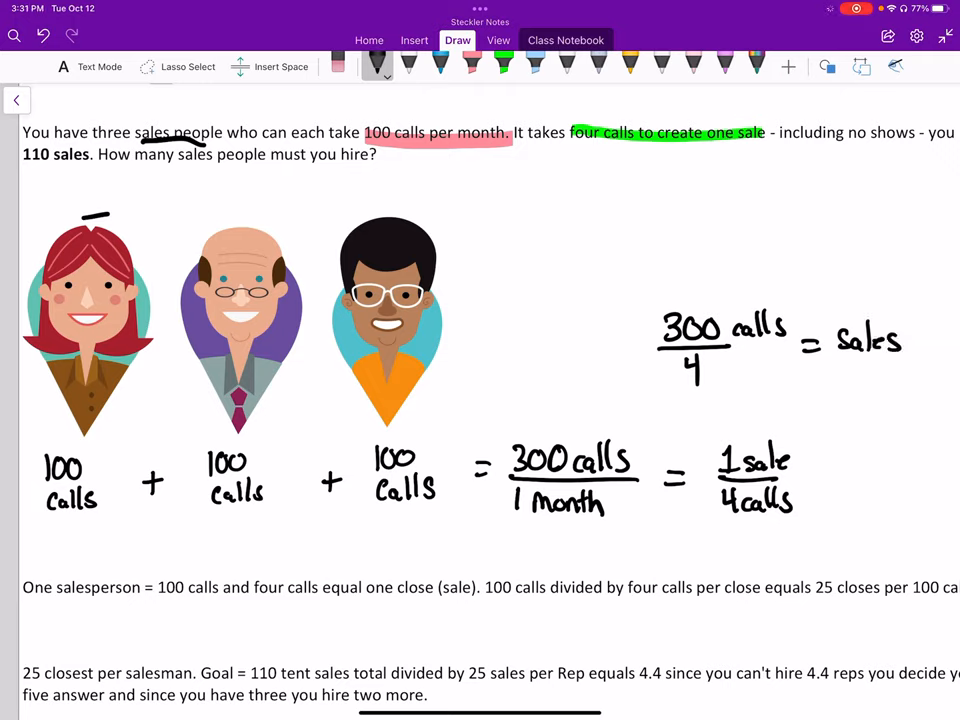
type("75")
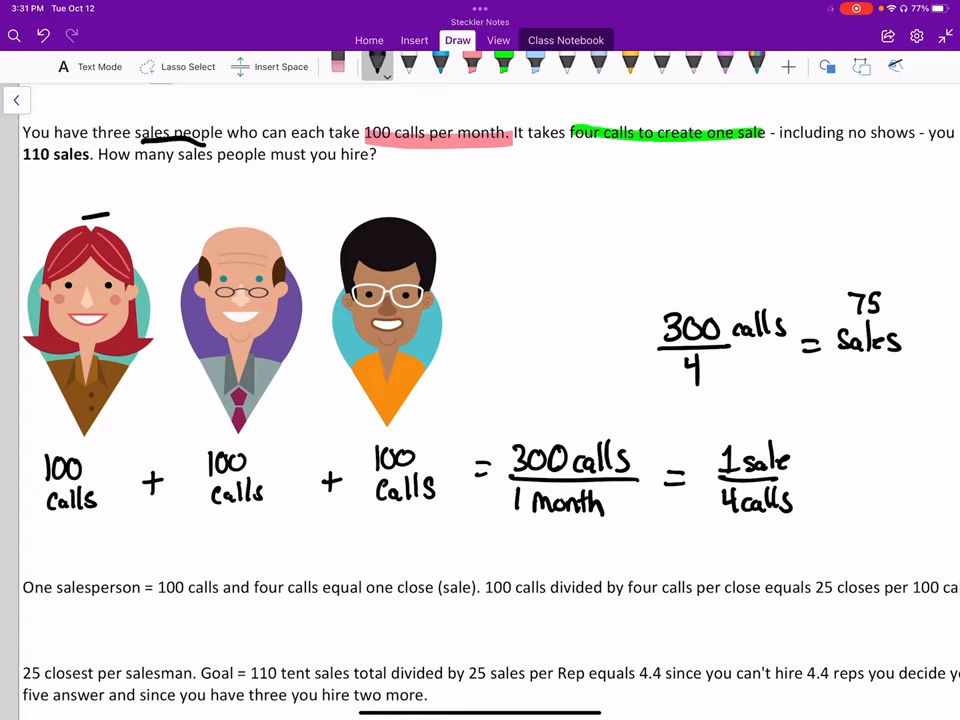
left_click_drag(30, 524, 104, 524)
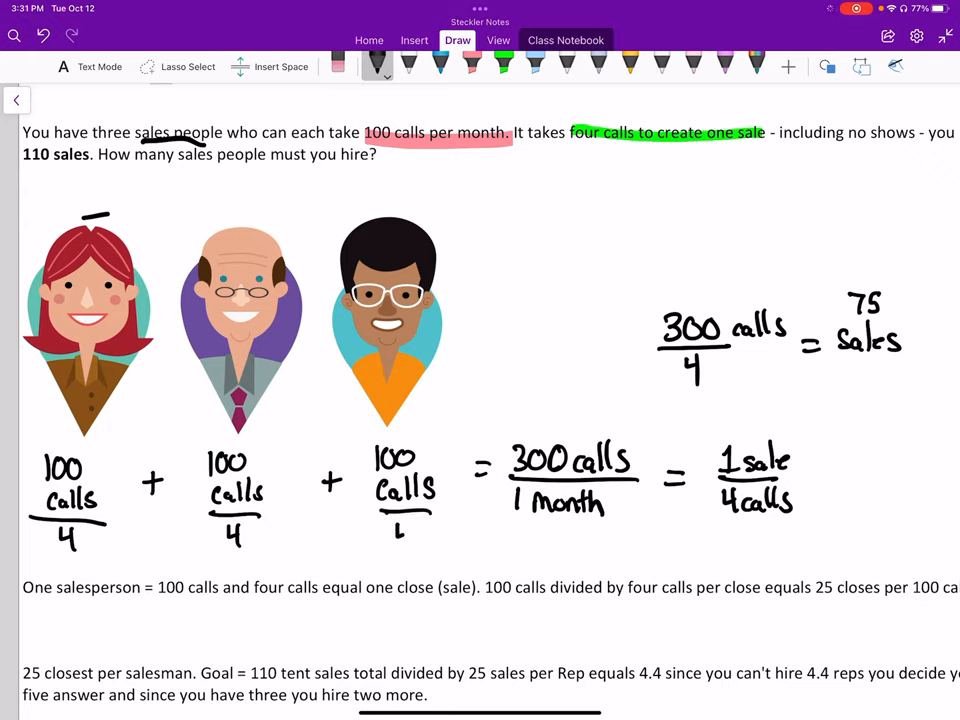
- Finish the /4 fractions and label the first one 25 sales
left_click(404, 540)
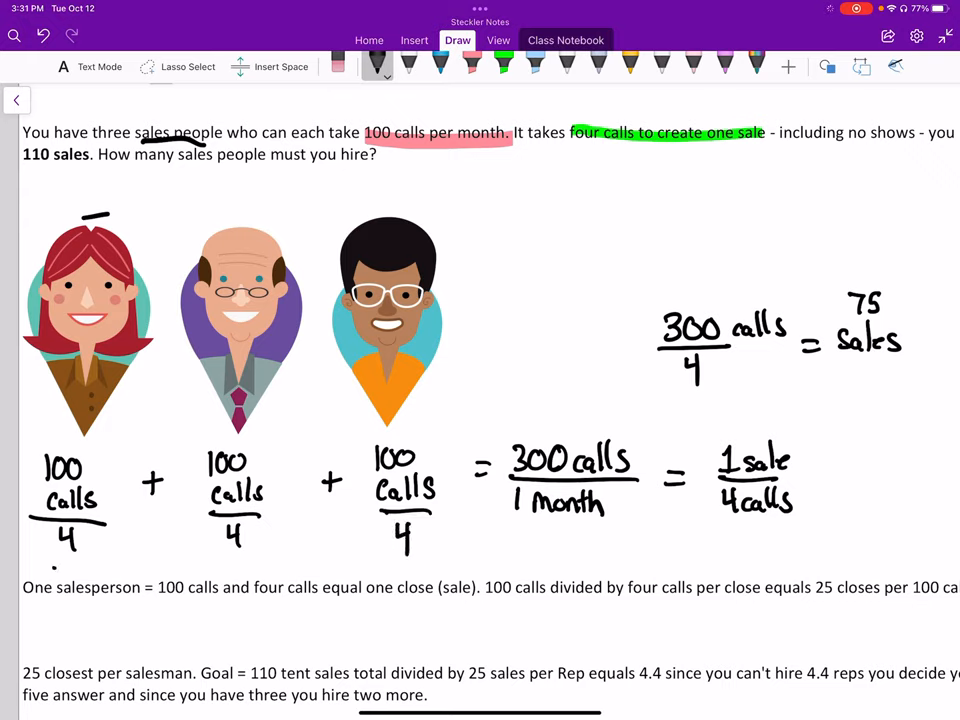
left_click_drag(48, 564, 88, 580)
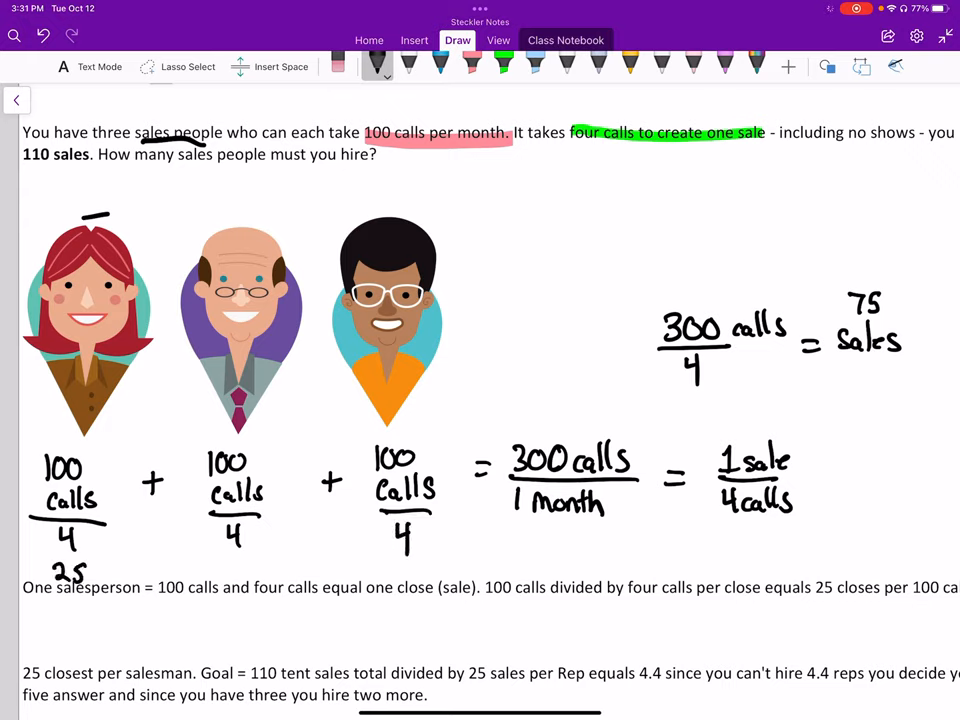
type("sale")
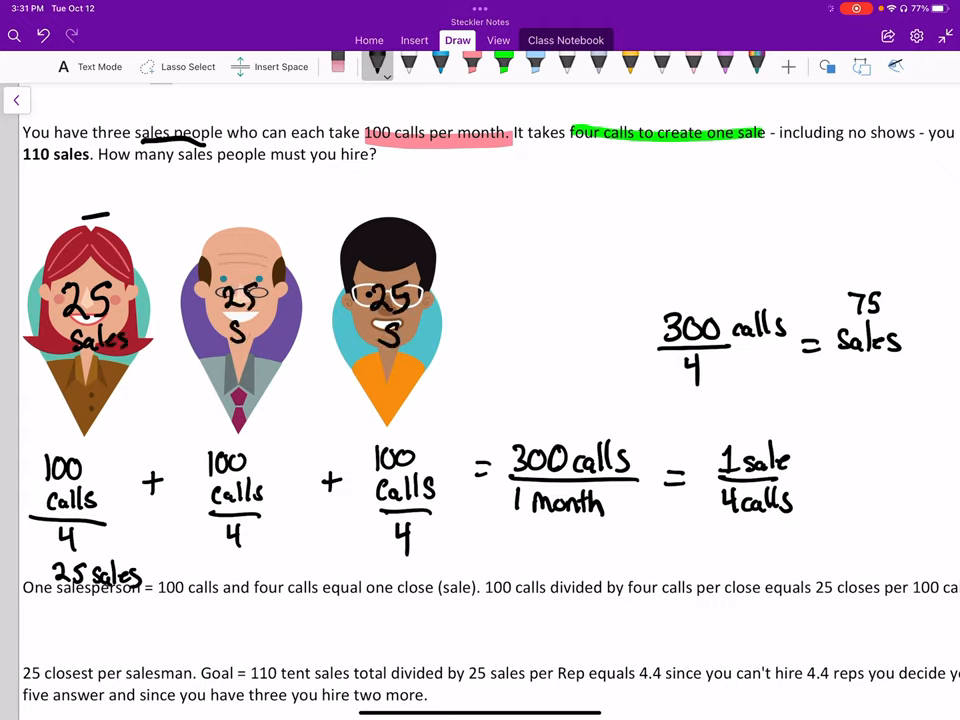
type("25")
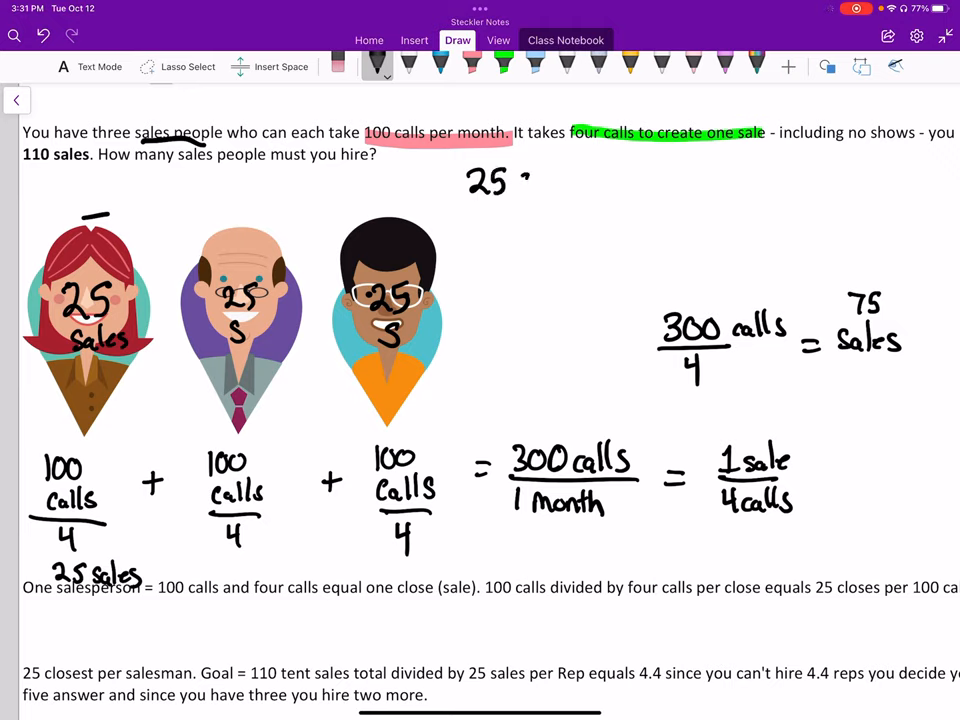
- Write 25 sales per rep near the top and erase the upper-right side calculation
left_click_drag(516, 184, 600, 184)
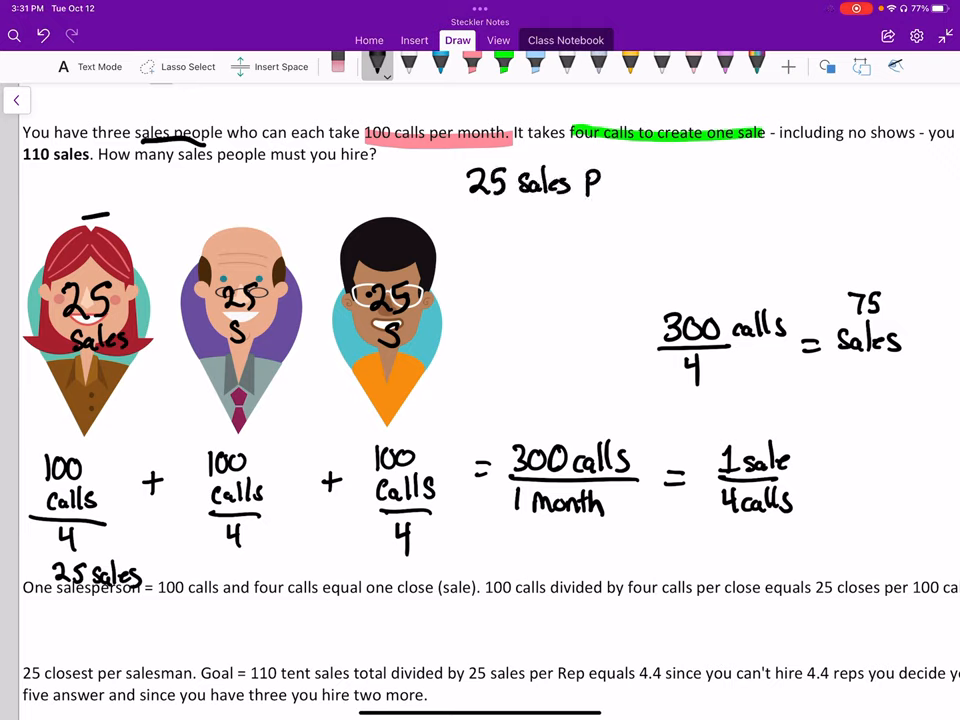
left_click_drag(600, 184, 678, 184)
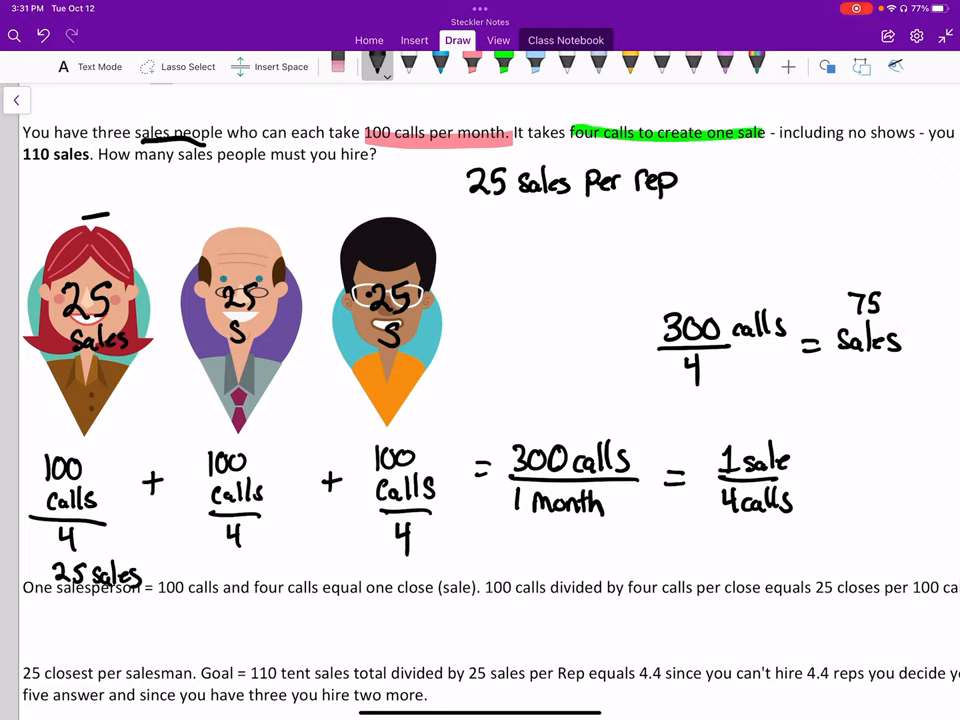
left_click_drag(824, 290, 910, 370)
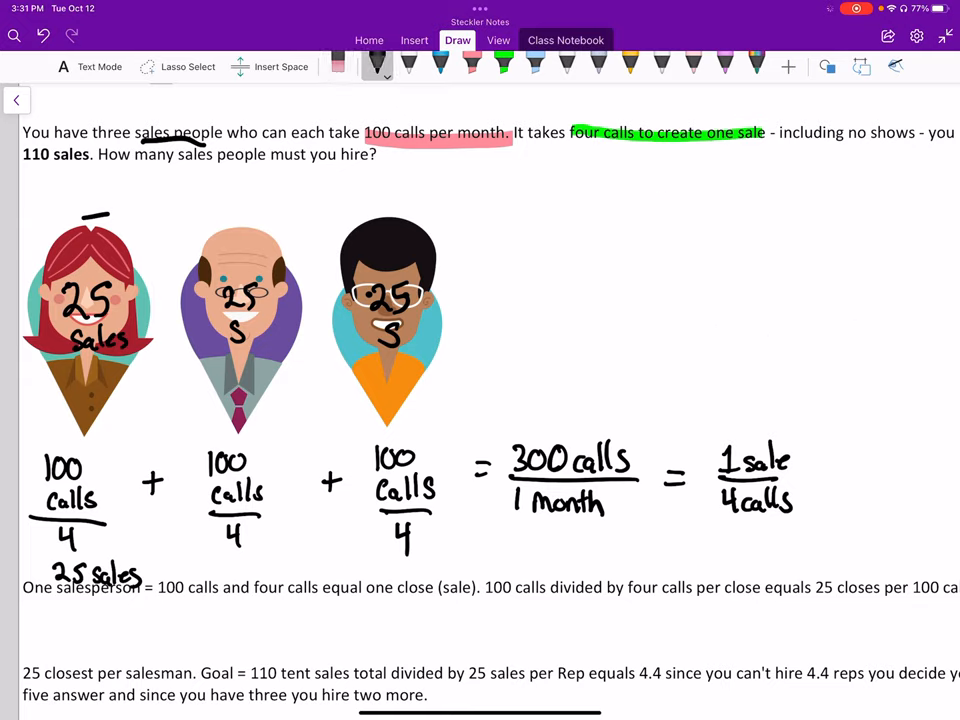
- Circle the 110 sales target and handwrite goal = 110 sales at the upper right
left_click_drag(20, 140, 100, 170)
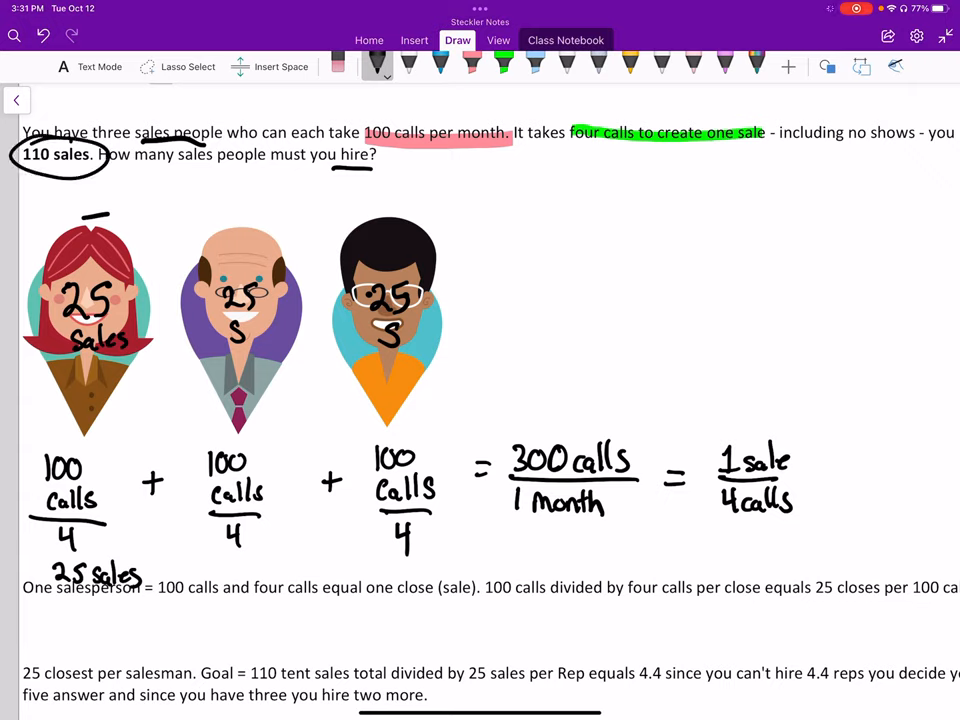
left_click_drag(564, 210, 640, 210)
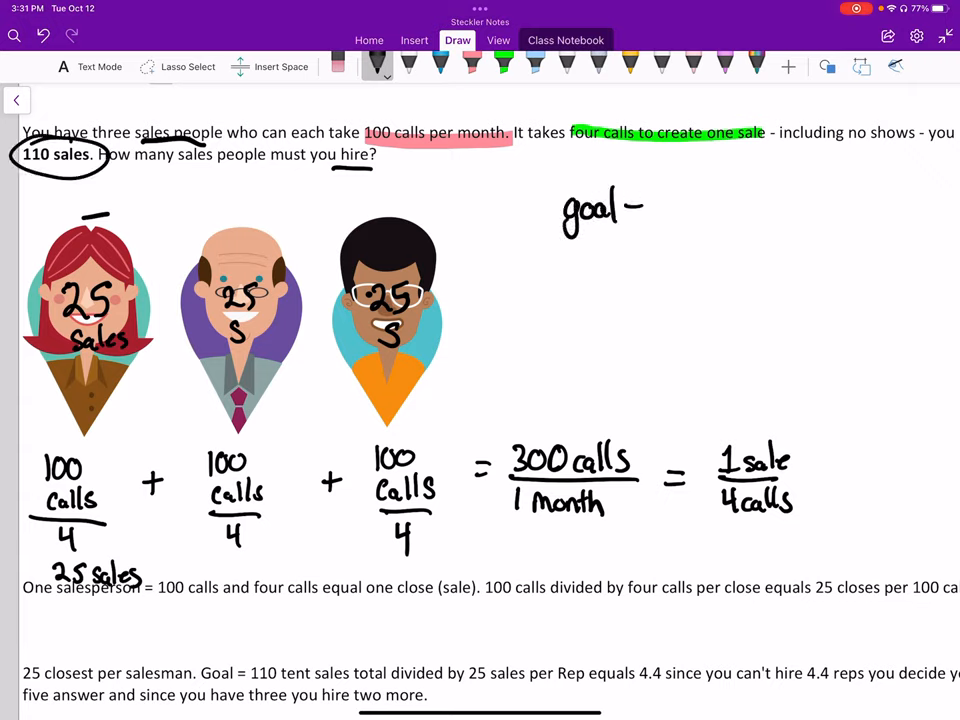
type("= 110 so")
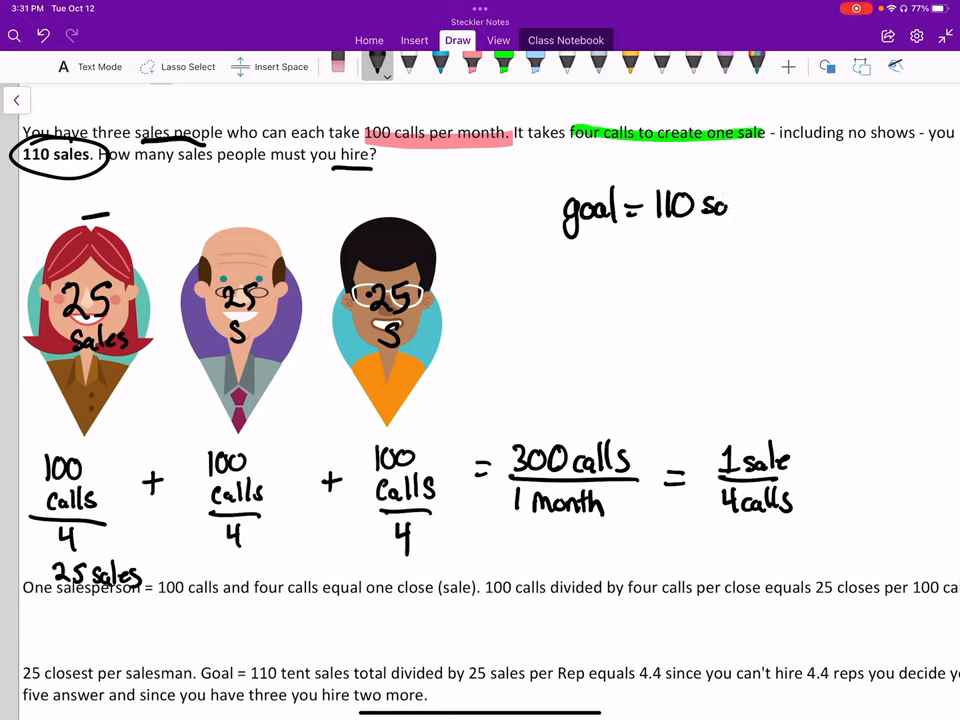
type("sales")
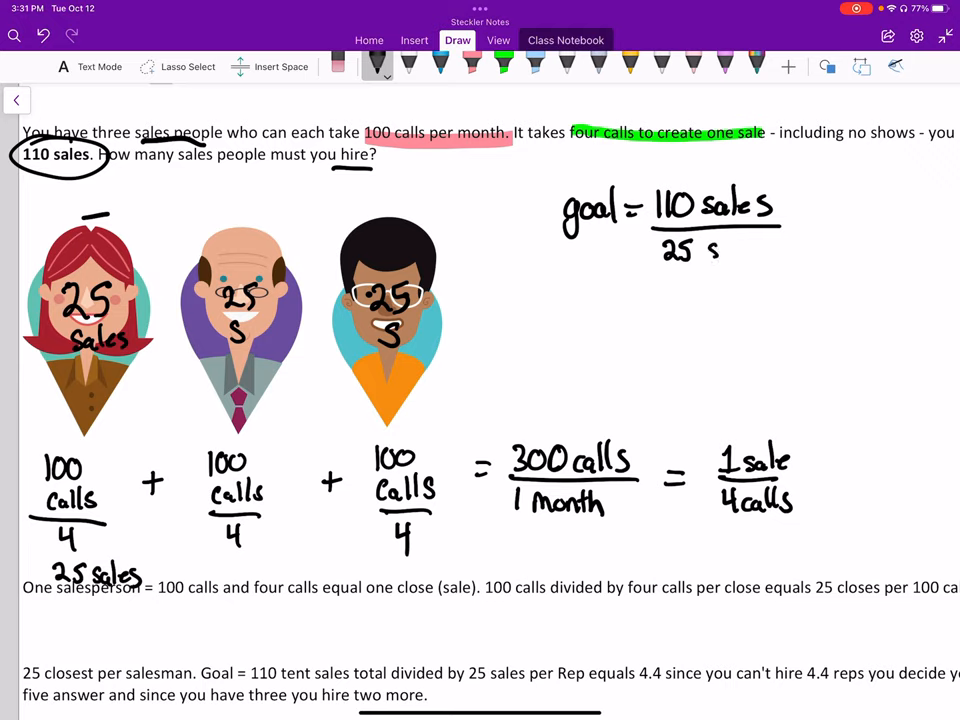
- Complete the fraction over 25 sales and write = 4.4 reps
type("ales")
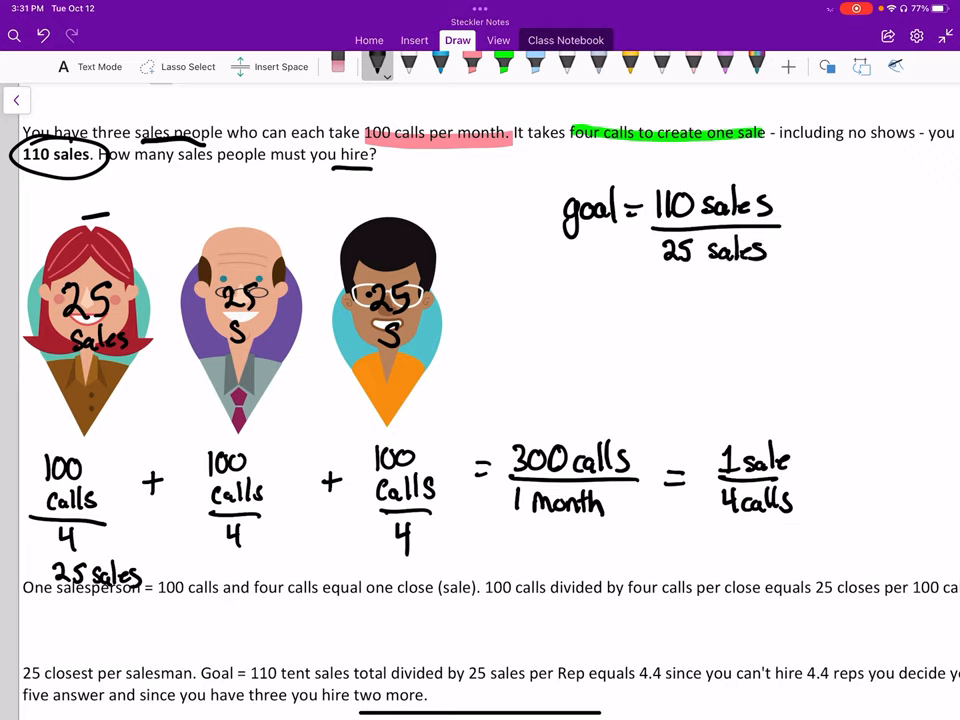
left_click_drag(800, 222, 820, 232)
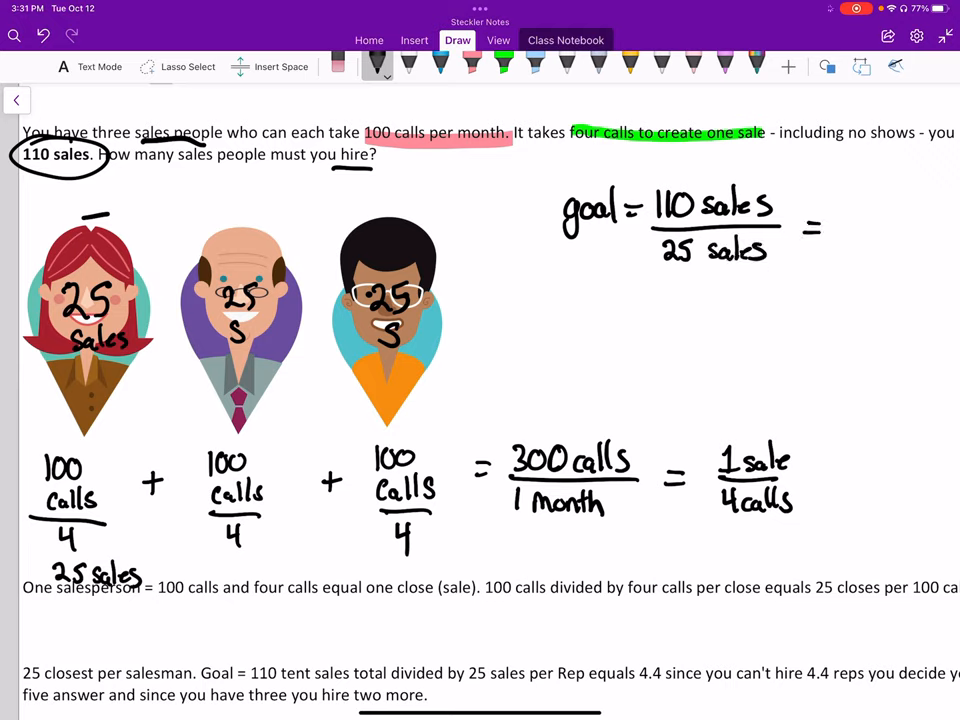
type("4.4 reps")
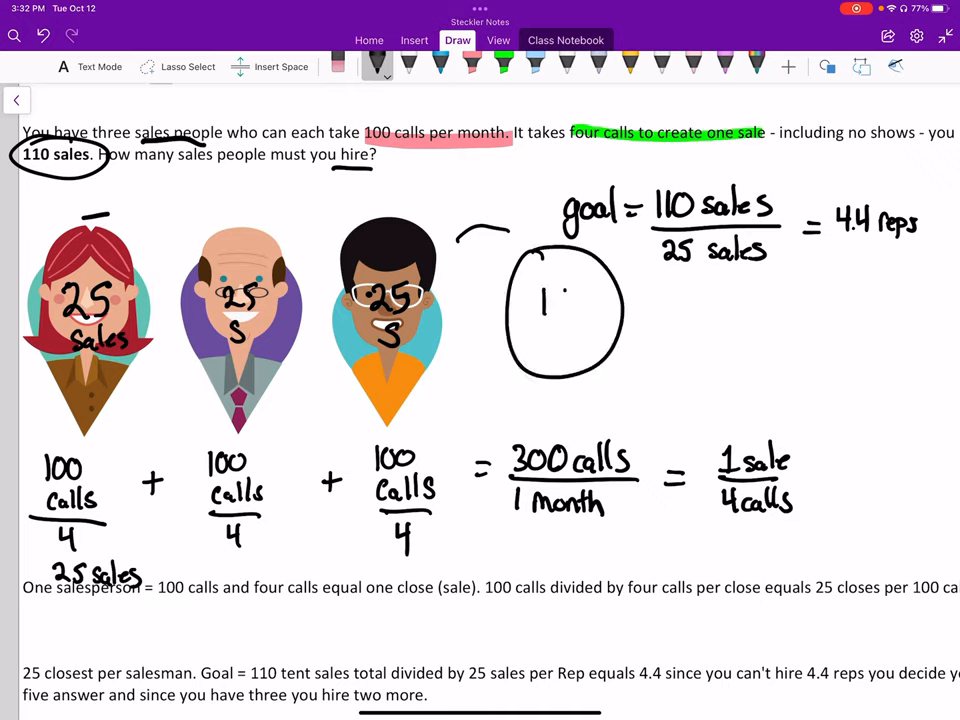
- Draw two smiley faces representing the new hires
left_click_drag(556, 300, 580, 350)
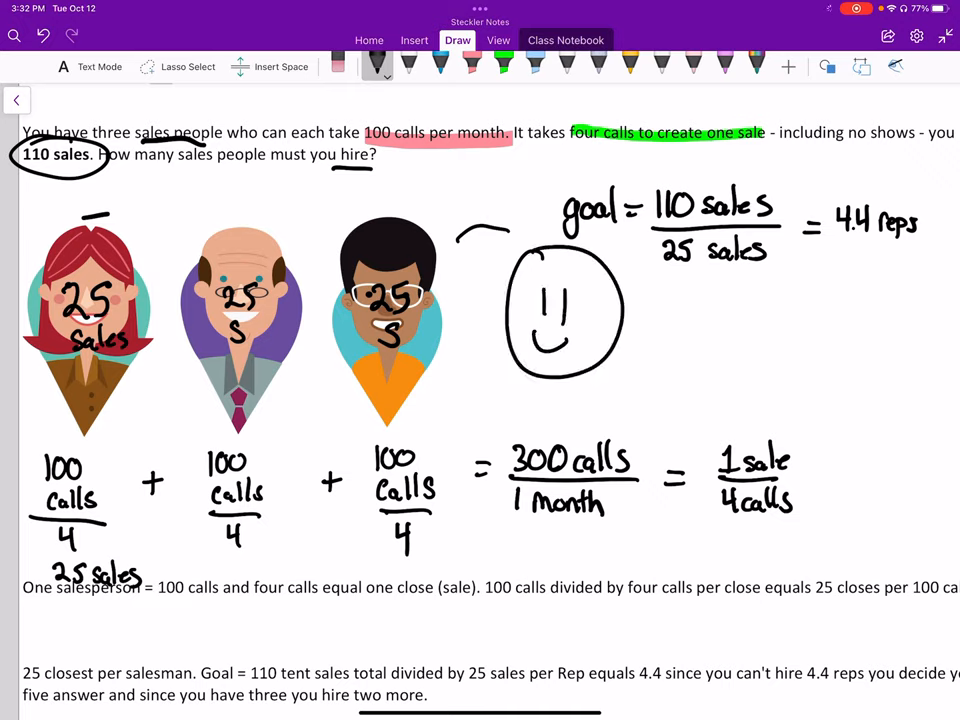
left_click_drag(700, 290, 684, 360)
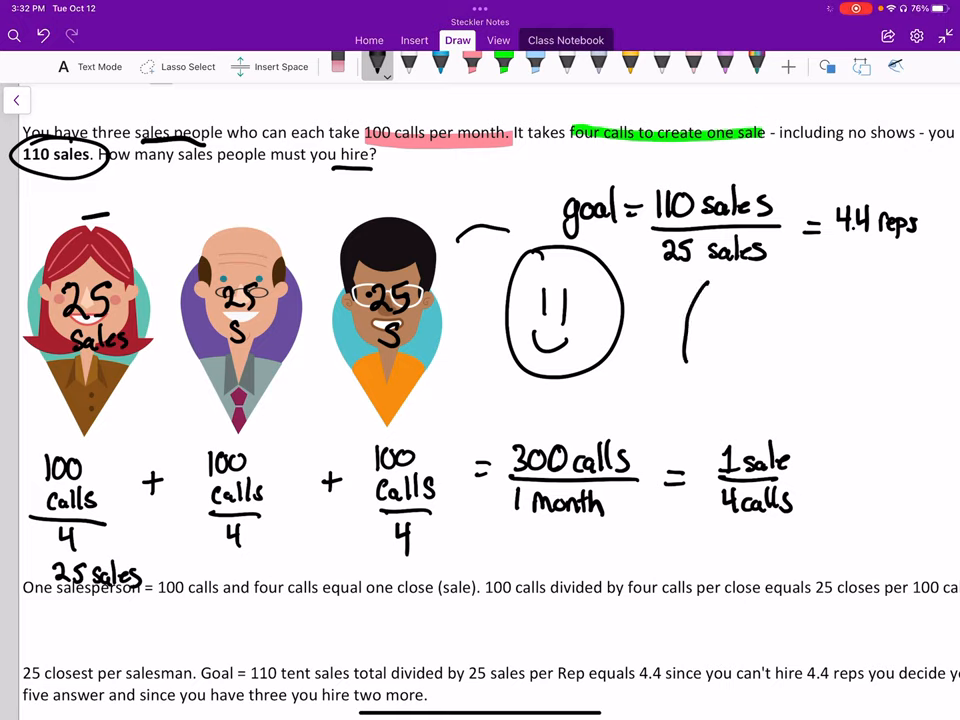
left_click_drag(690, 290, 830, 370)
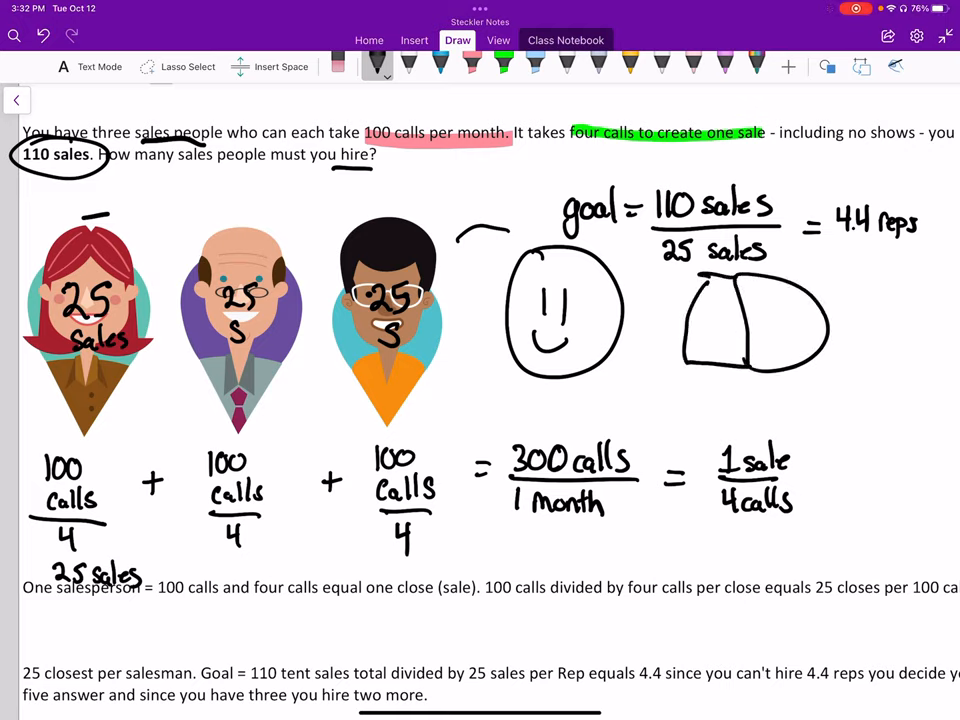
left_click_drag(696, 336, 720, 320)
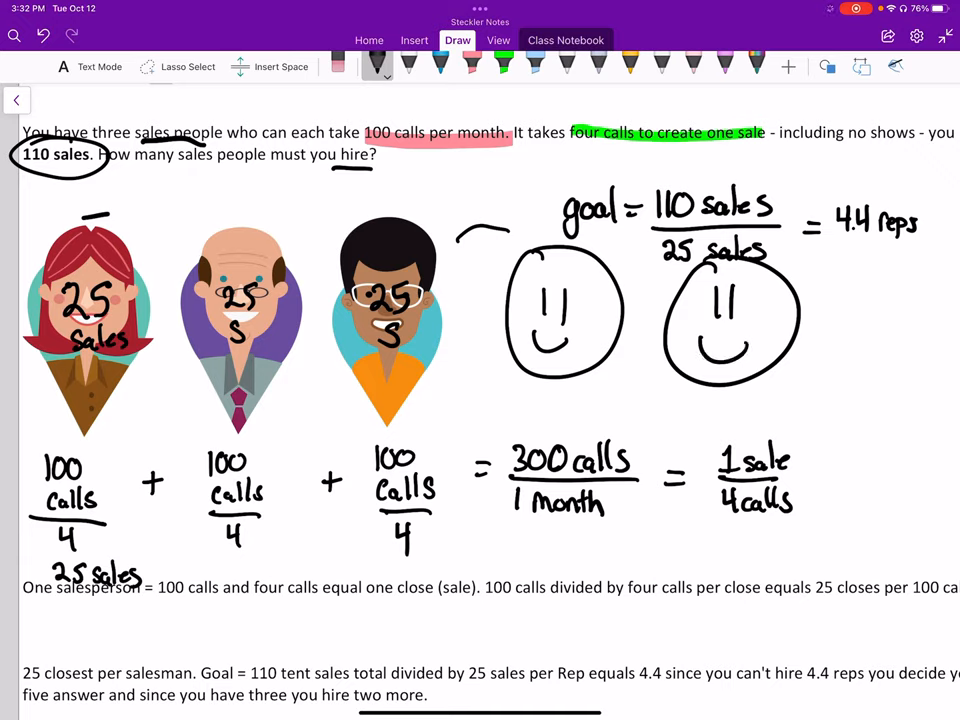
- Shade both faces green, label each 25, and write 2 new people
left_click_drag(536, 396, 564, 404)
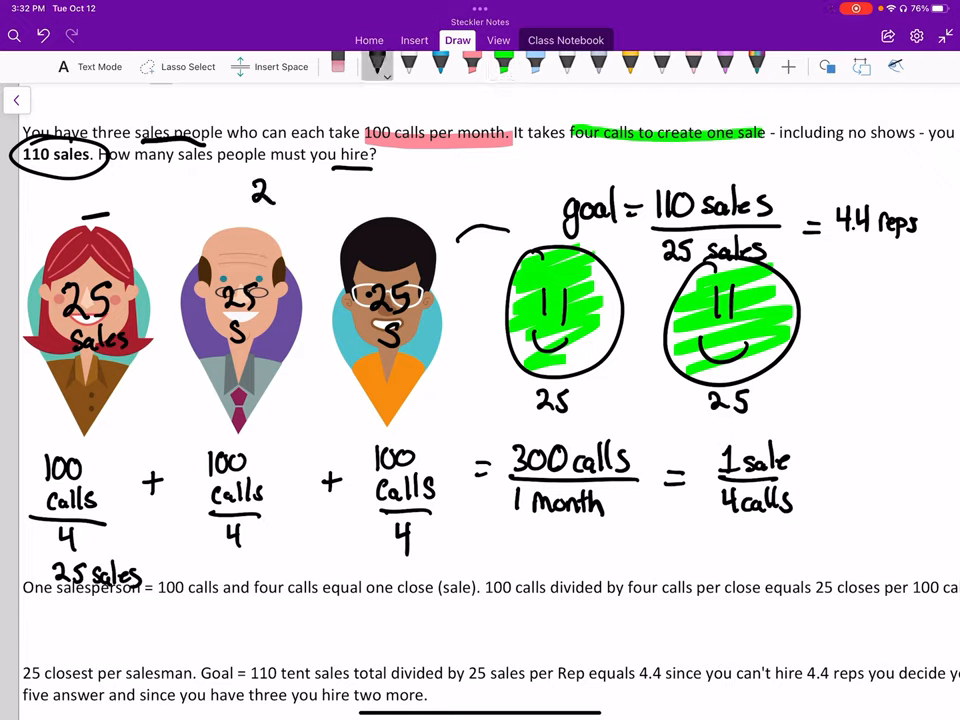
type("new p")
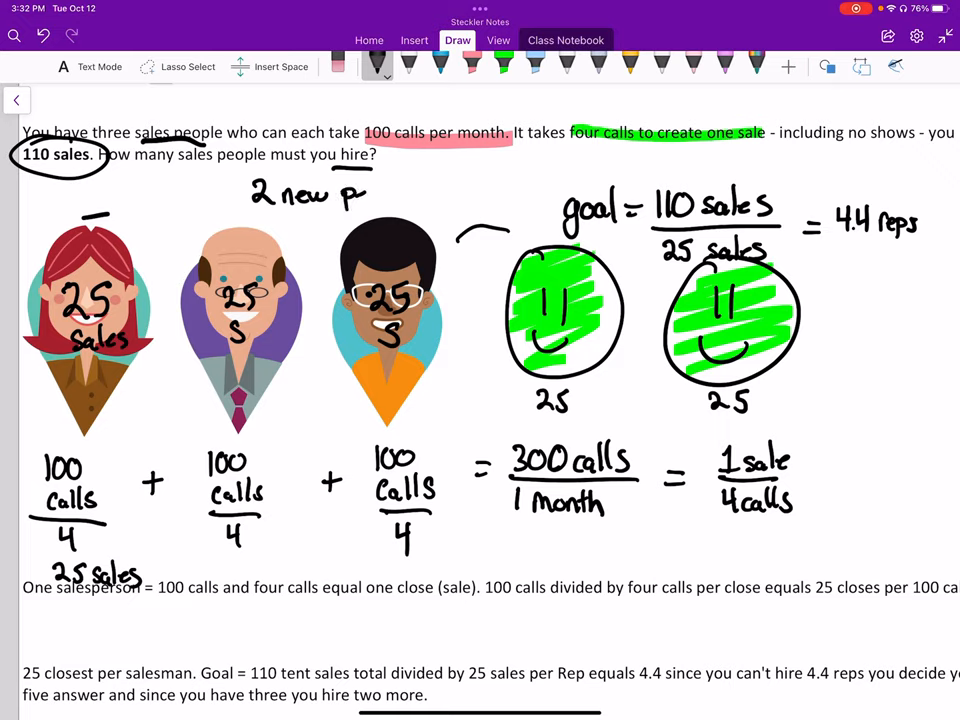
type("people")
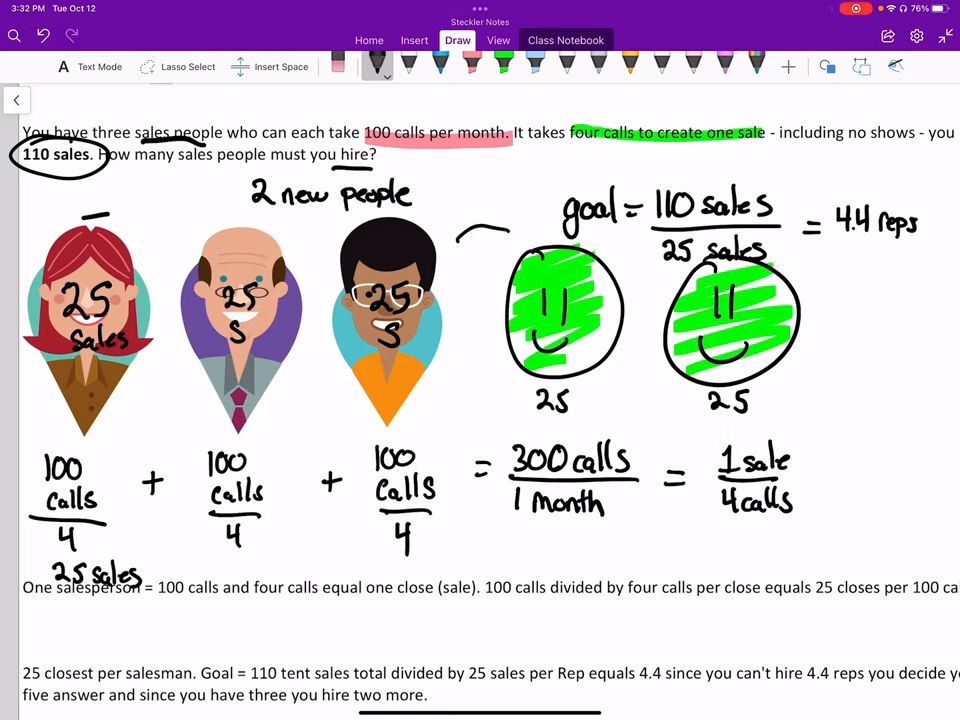